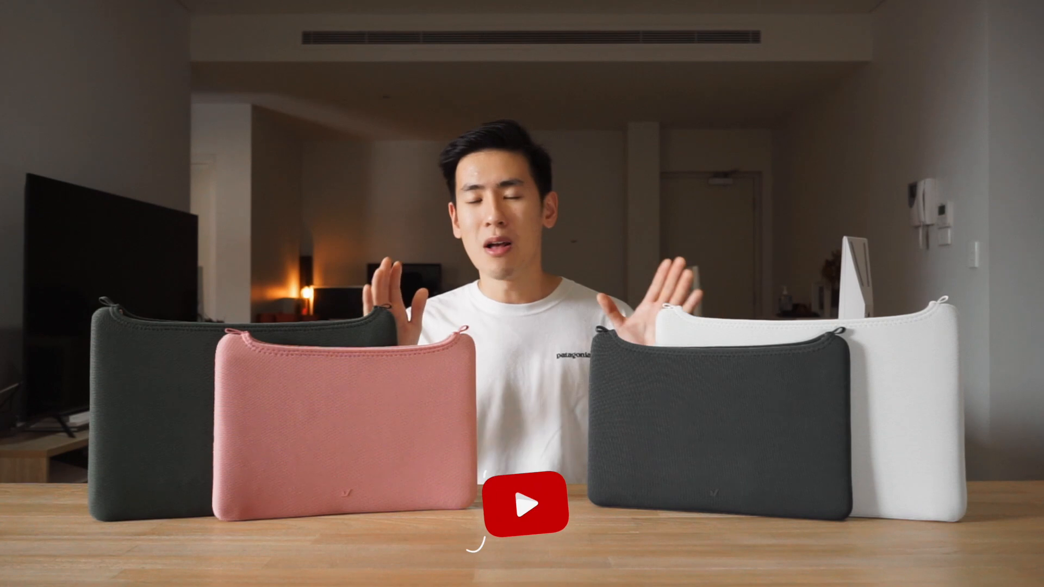
click(522, 504)
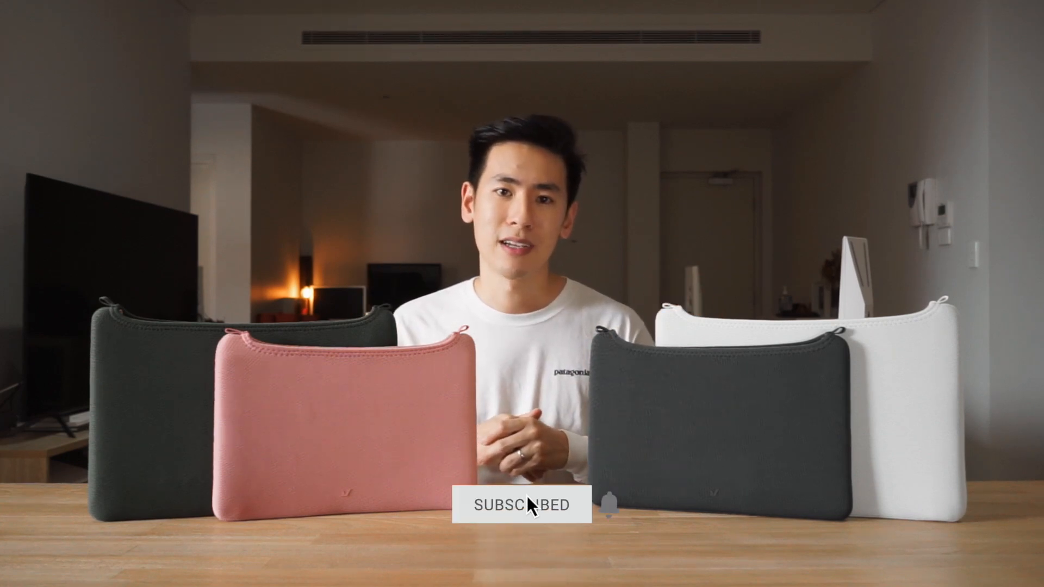